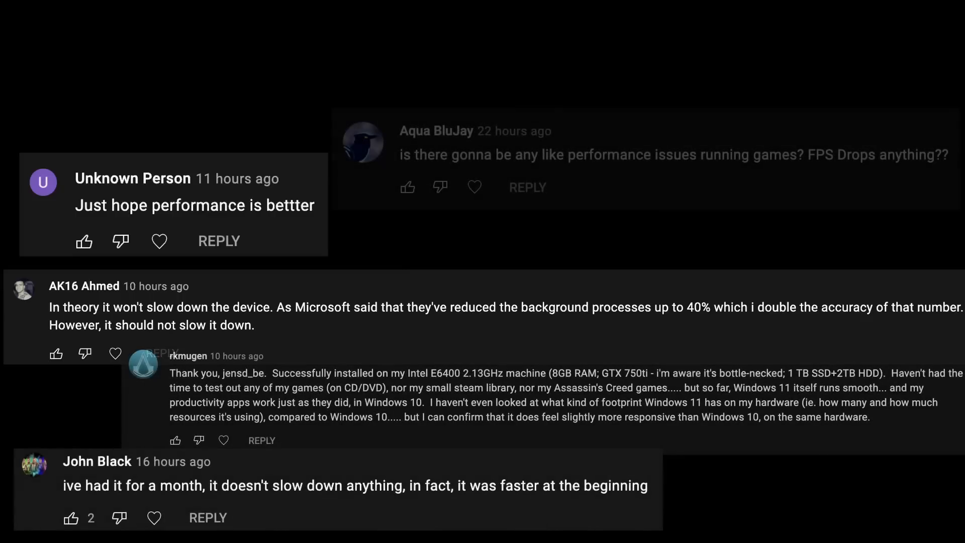
# - Scroll through the Windows 11 performance news to the Microsoft Mechanics optimization post
pyautogui.scroll(-3)
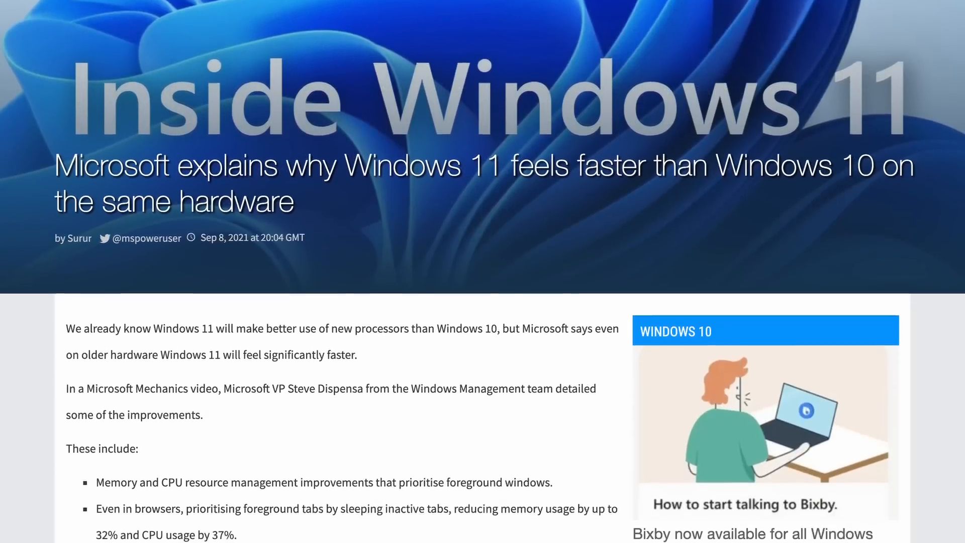
pyautogui.scroll(-3)
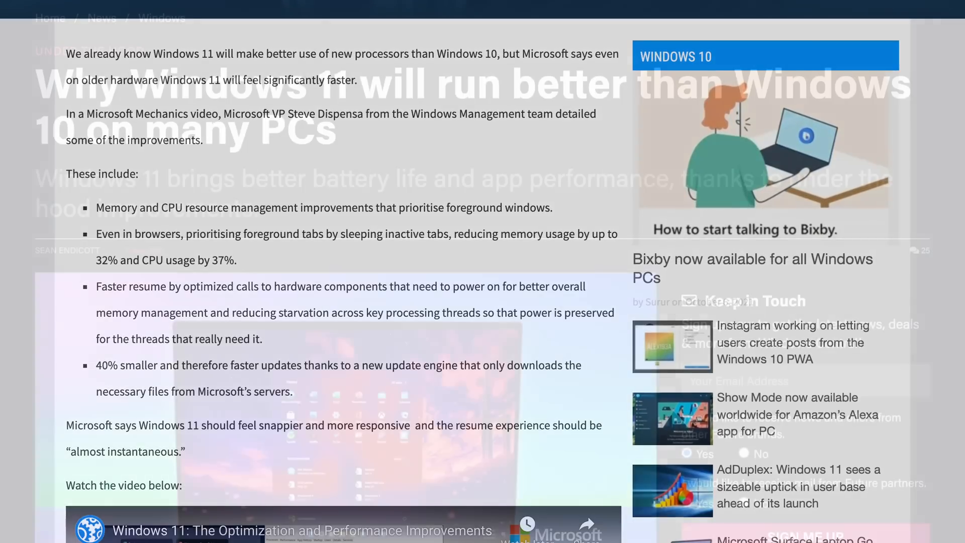
pyautogui.scroll(-3)
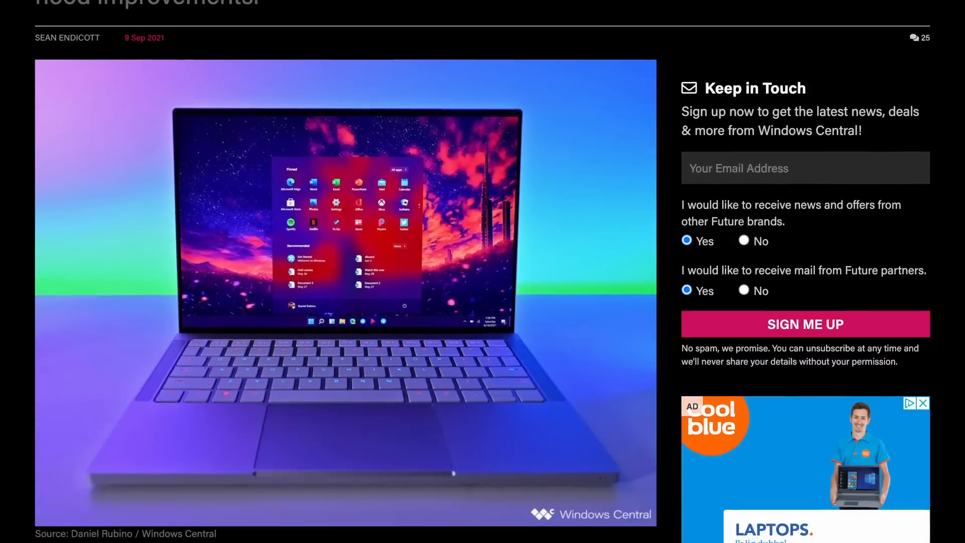
pyautogui.scroll(-3)
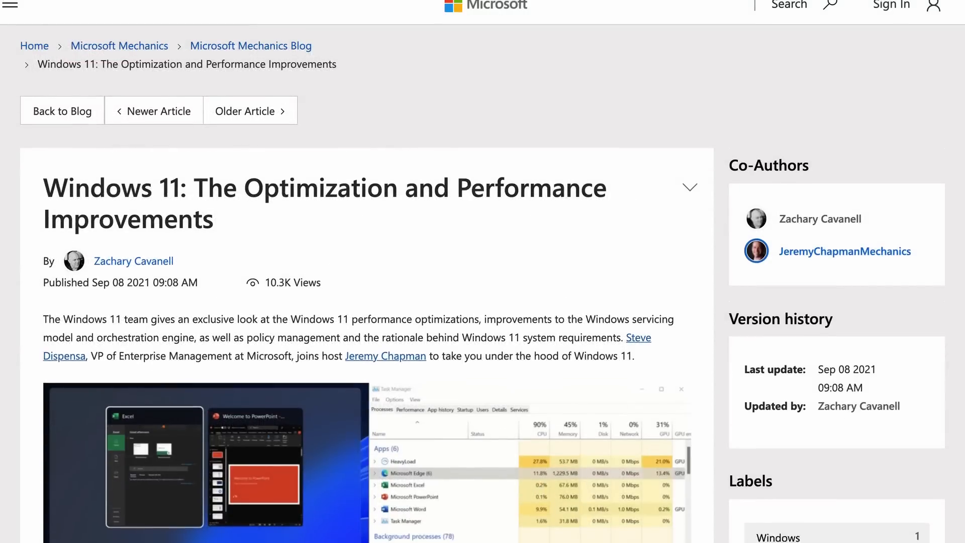
pyautogui.scroll(-3)
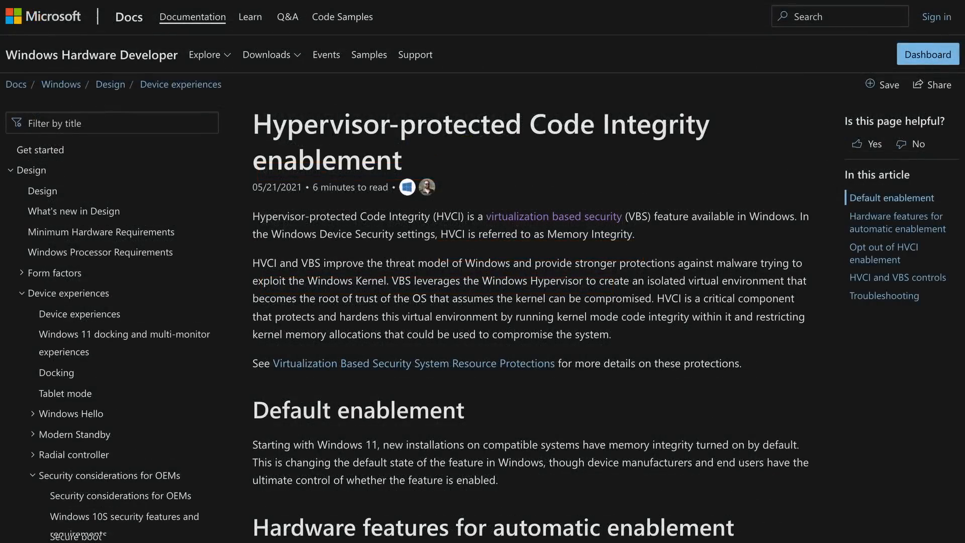
# - Scroll the HVCI article down to the hardware features for automatic enablement table
pyautogui.scroll(-3)
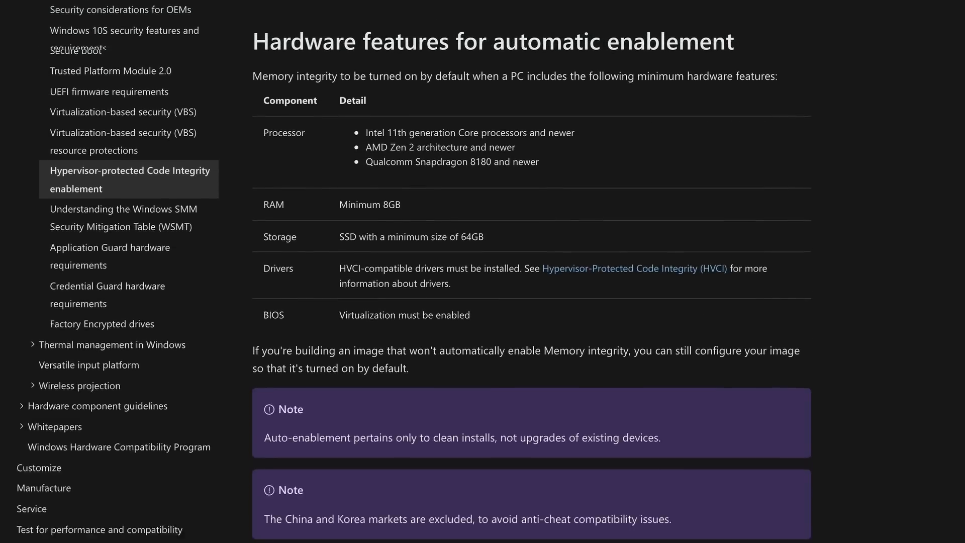
pyautogui.scroll(-3)
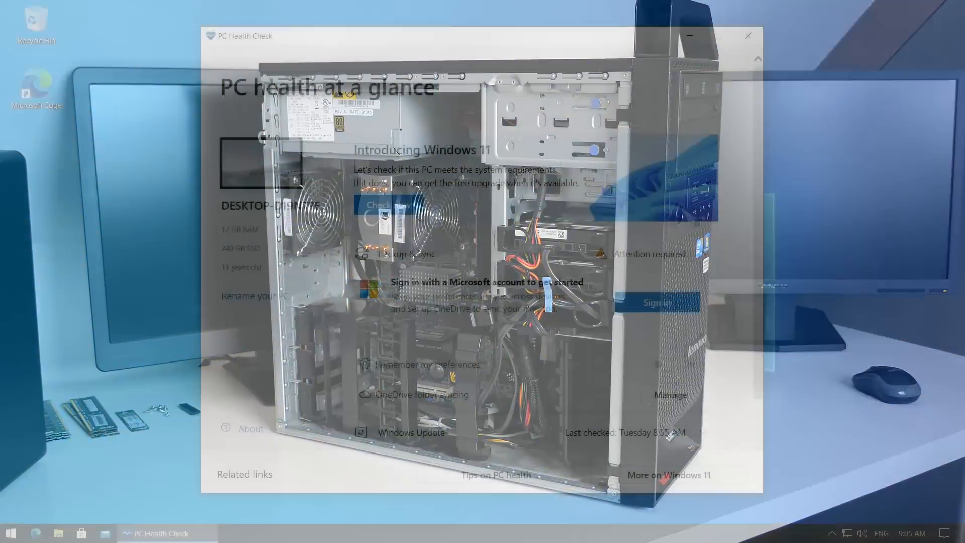
# - Run the Windows 11 compatibility check in PC Health Check
pyautogui.click(382, 205)
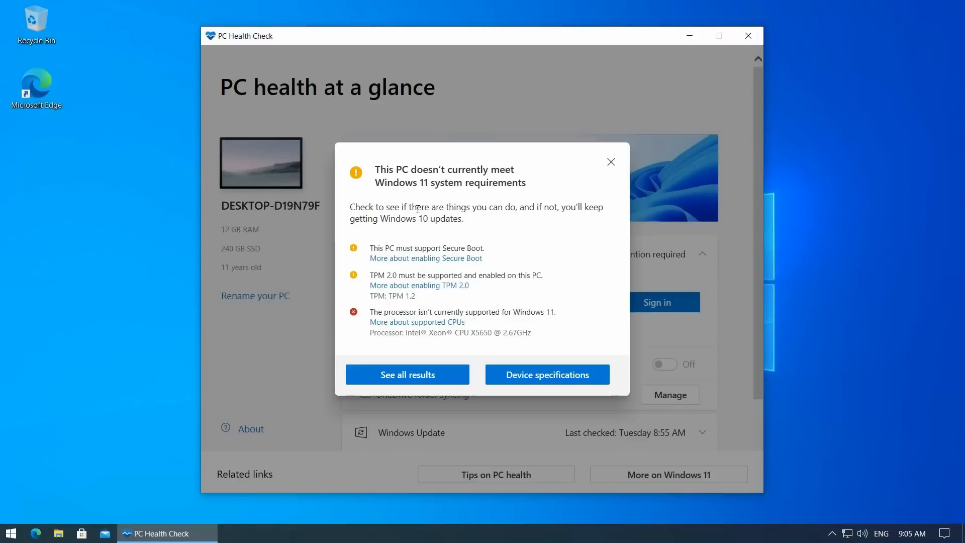
pyautogui.moveTo(600, 260)
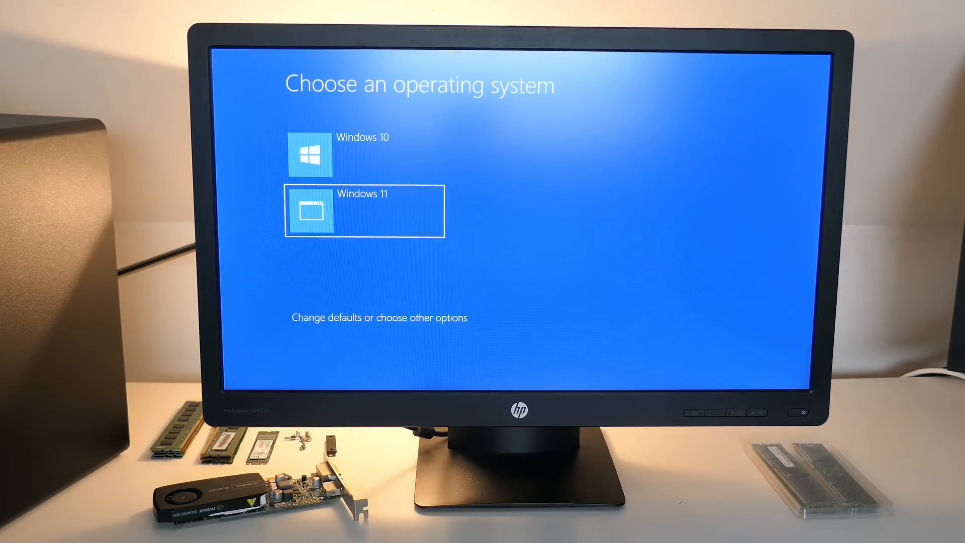
# - Boot each install, search 'update' in Settings, and check Windows Update for updates
pyautogui.press('Up')
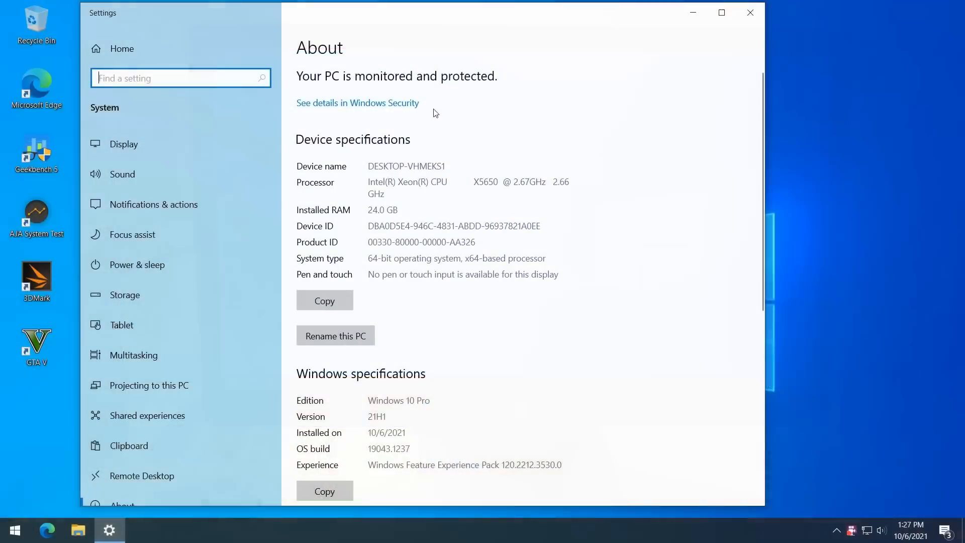
pyautogui.write('update')
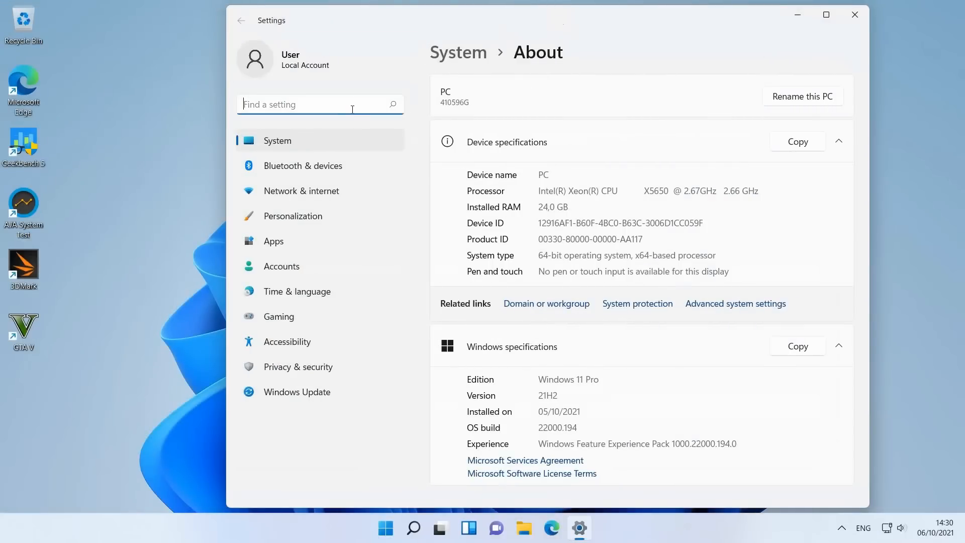
pyautogui.write('update')
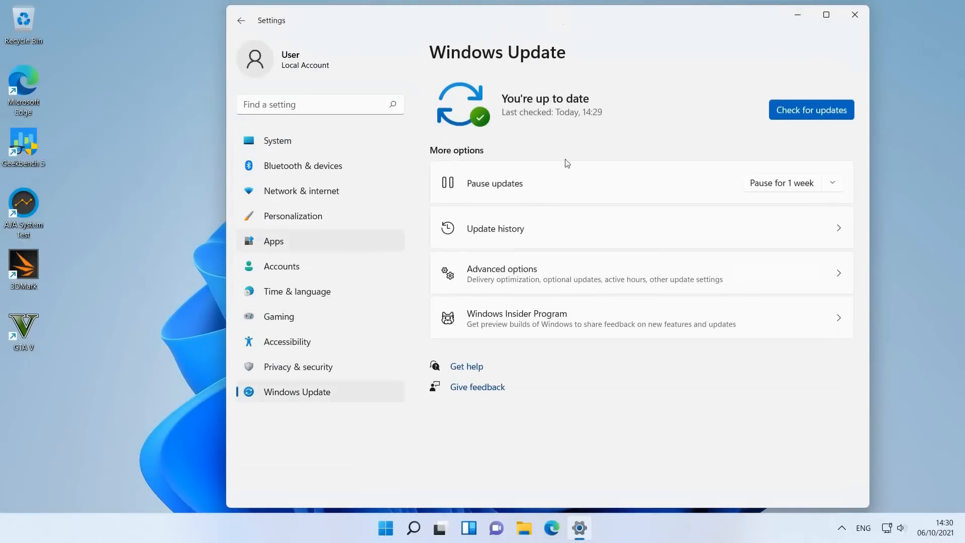
pyautogui.click(811, 109)
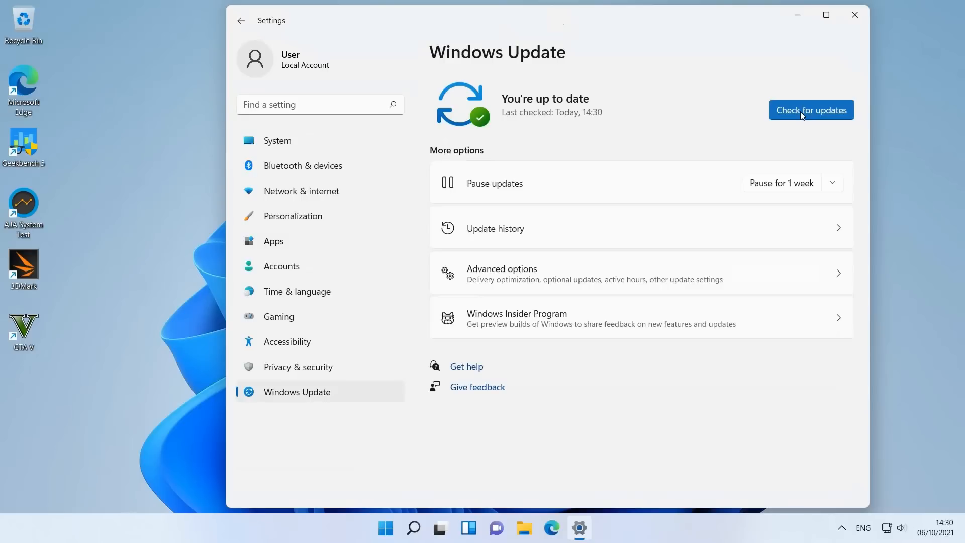
pyautogui.moveTo(854, 15)
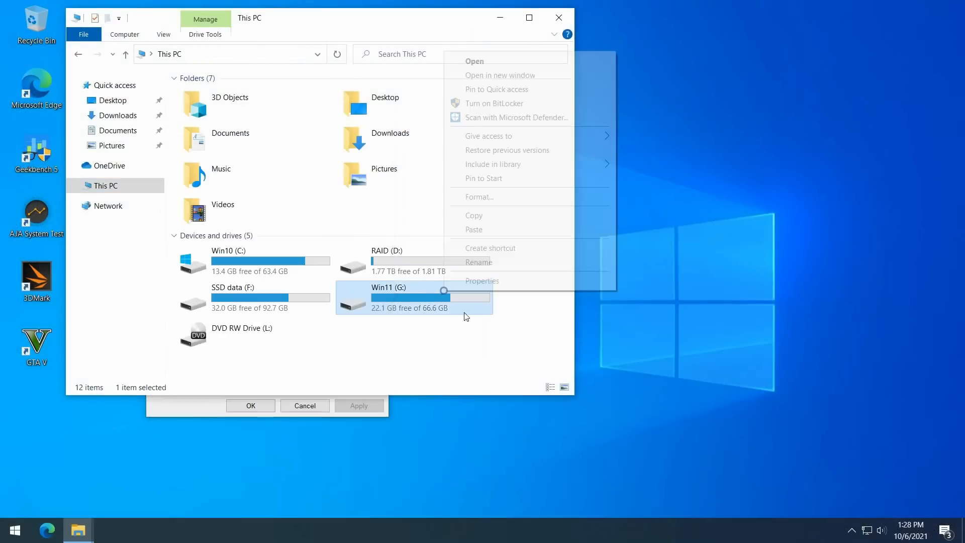
# - Open the Win11 (G:) drive's Properties beside the Win10 (C:) drive's
pyautogui.click(483, 281)
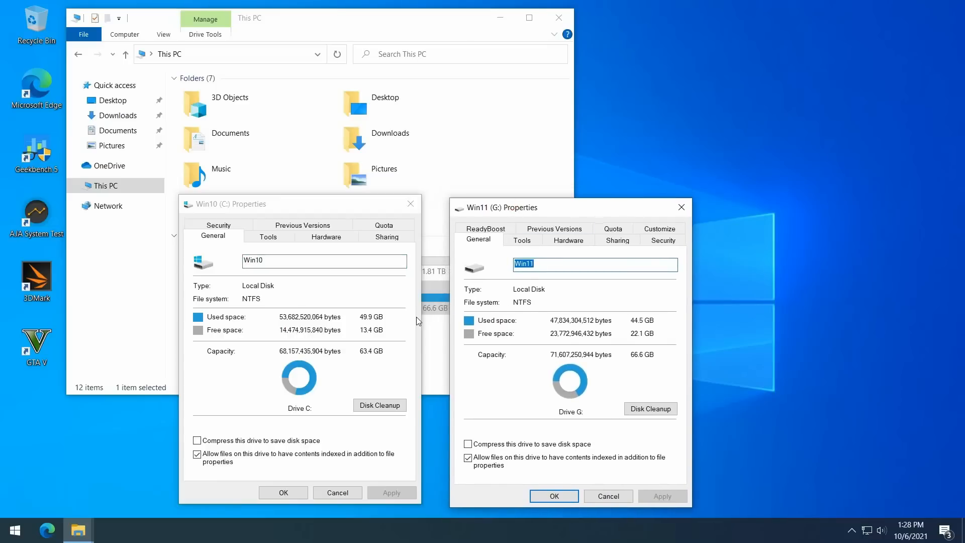
pyautogui.moveTo(674, 334)
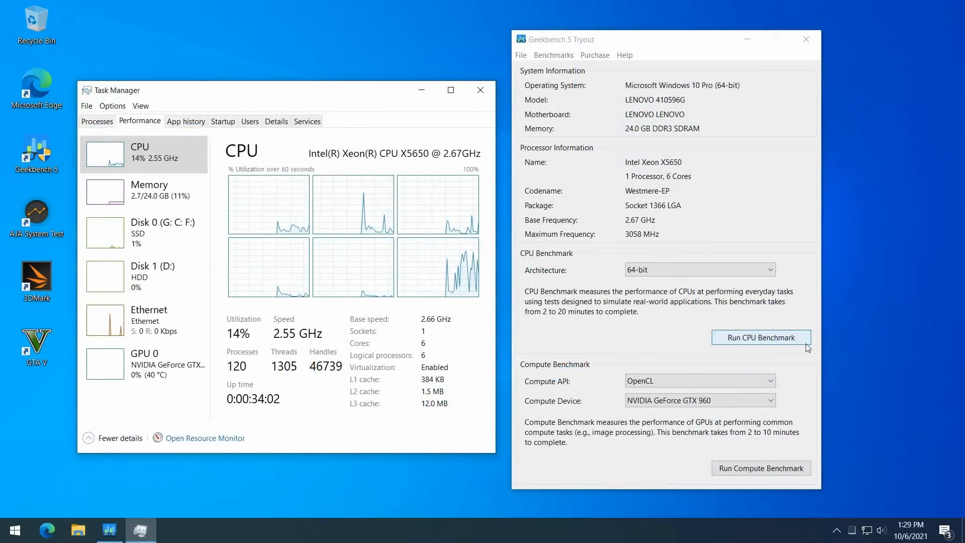
# - Start the Geekbench 5 CPU benchmark on Windows 10, then on Windows 11
pyautogui.click(759, 337)
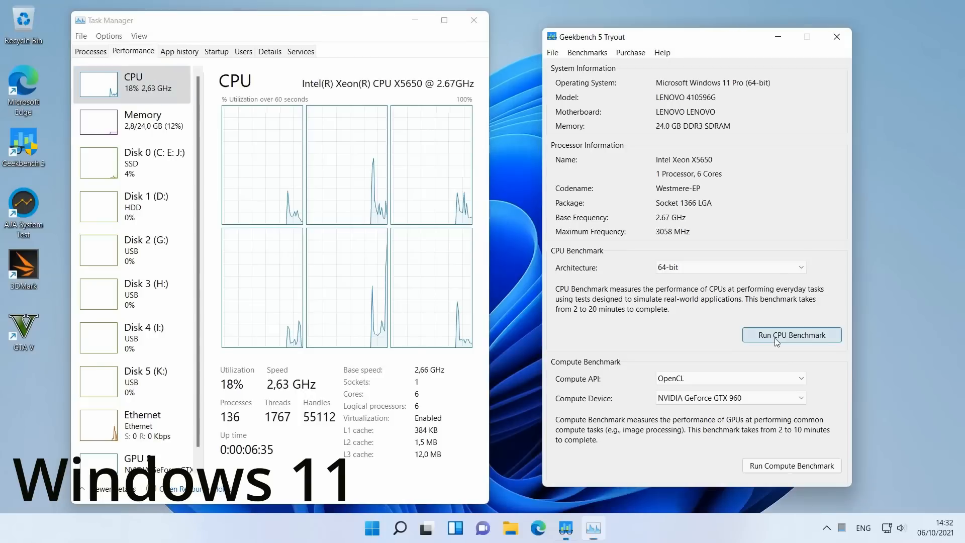
pyautogui.click(791, 335)
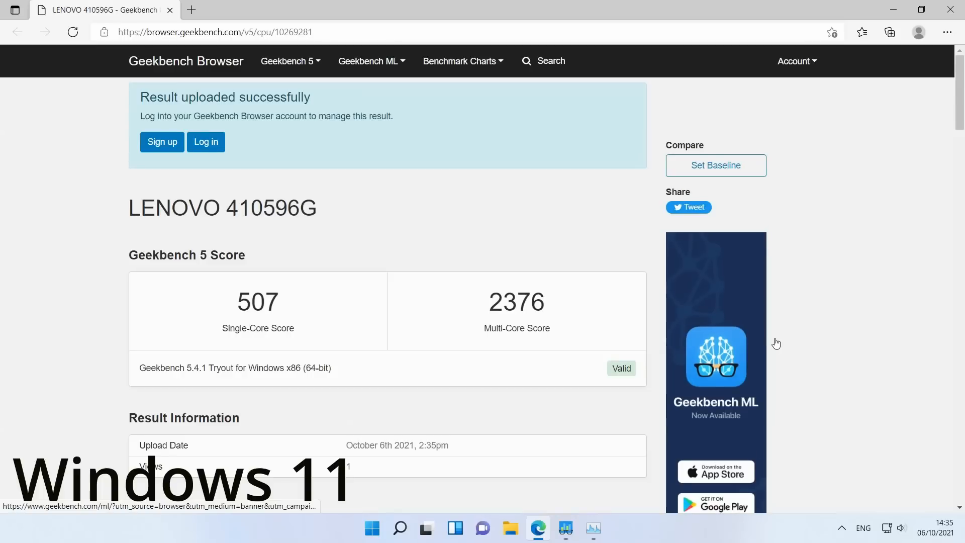
# - Scroll the Geekbench Browser page to the 507 single-core and 2376 multi-core scores
pyautogui.scroll(-3)
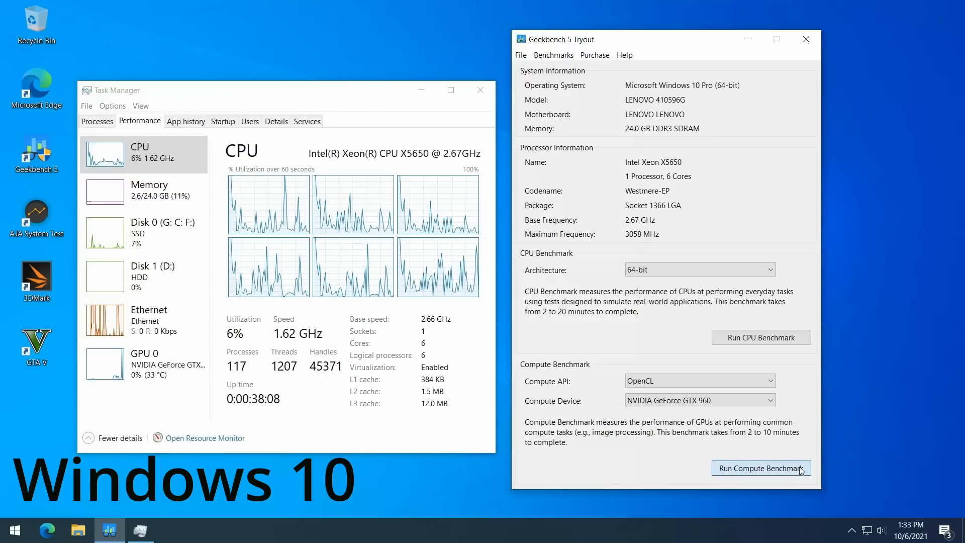
# - Run the OpenCL compute benchmark on the GeForce GTX 960 under Windows 10 and Windows 11
pyautogui.click(761, 468)
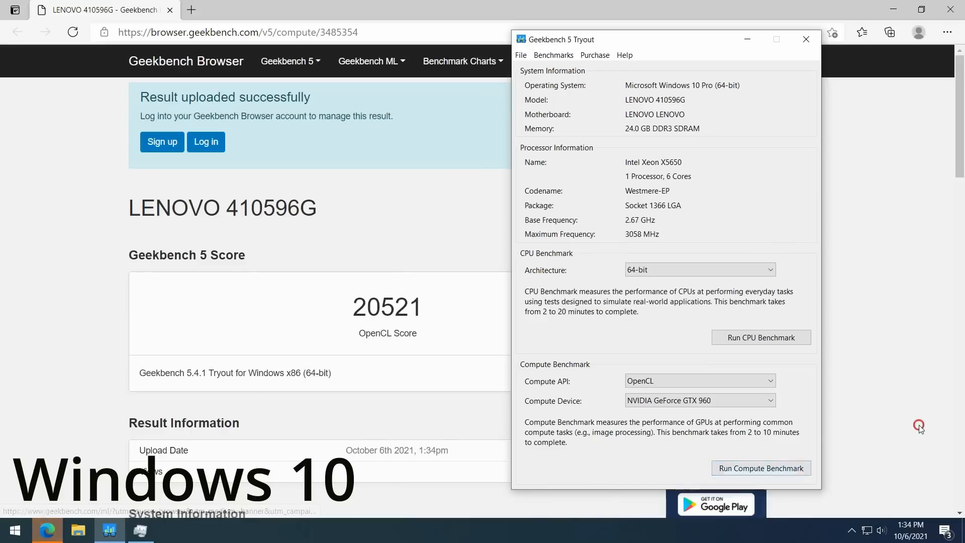
pyautogui.click(805, 38)
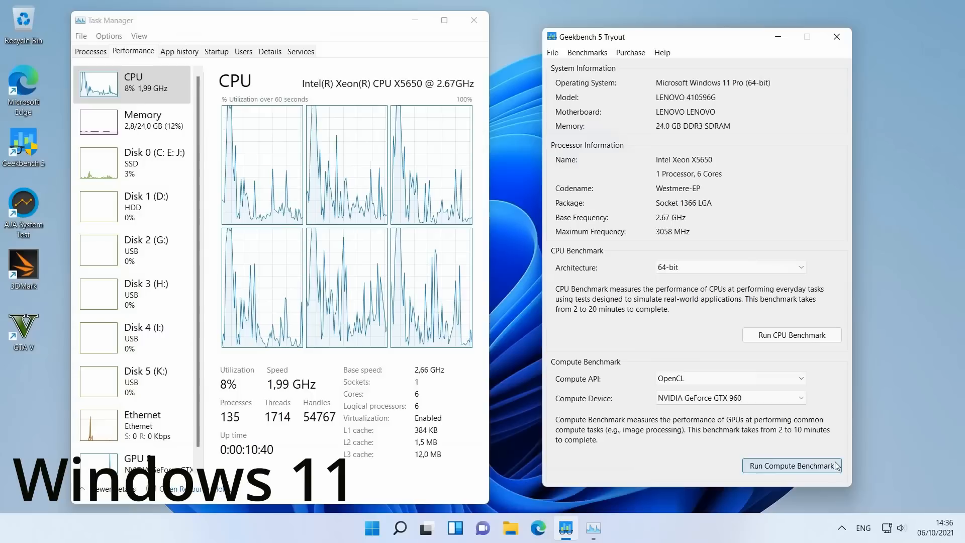
pyautogui.click(792, 466)
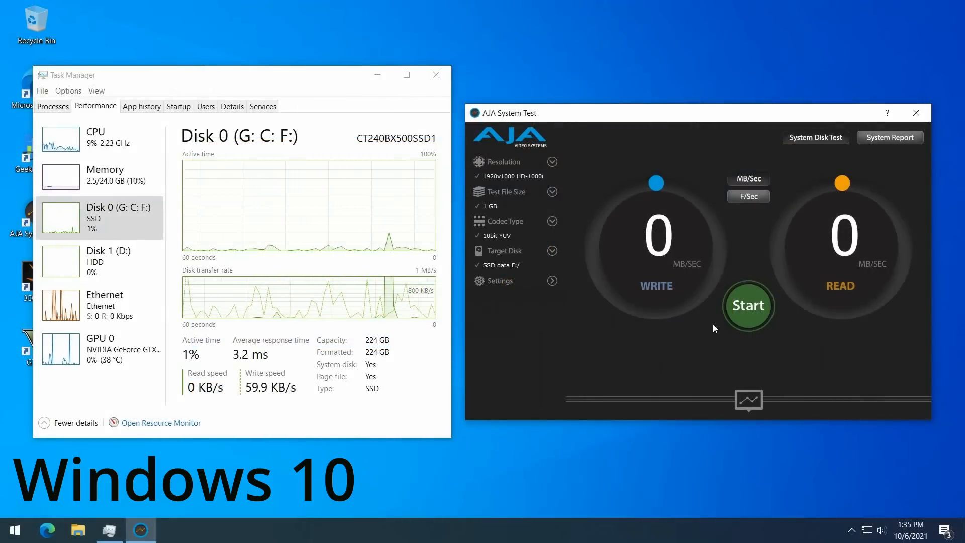
# - Run the AJA disk test on the SSD under Windows 10 and Windows 11
pyautogui.click(748, 306)
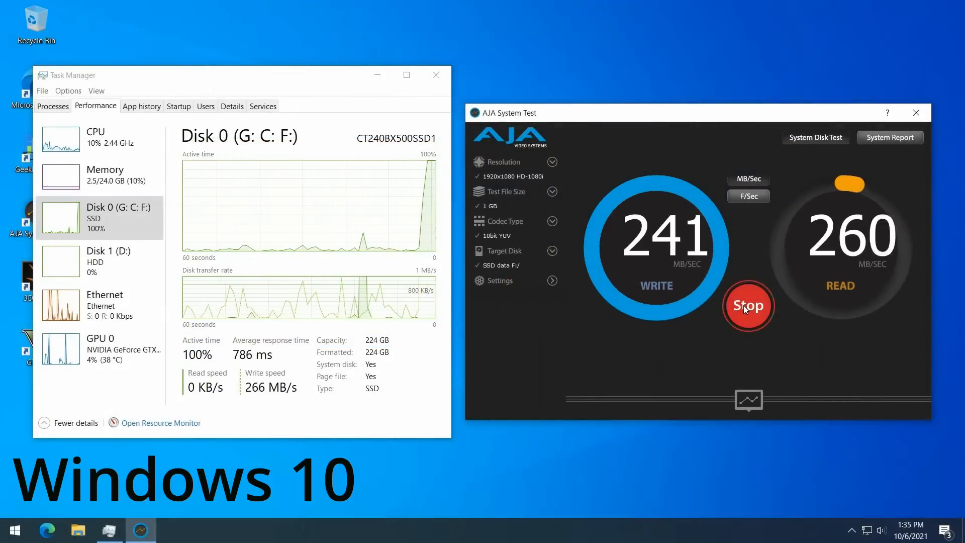
pyautogui.click(748, 306)
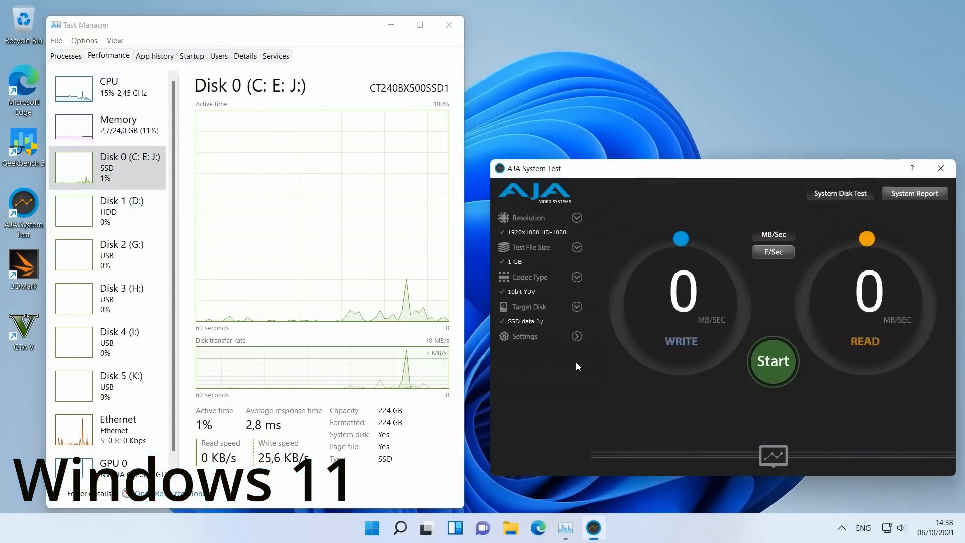
pyautogui.click(773, 361)
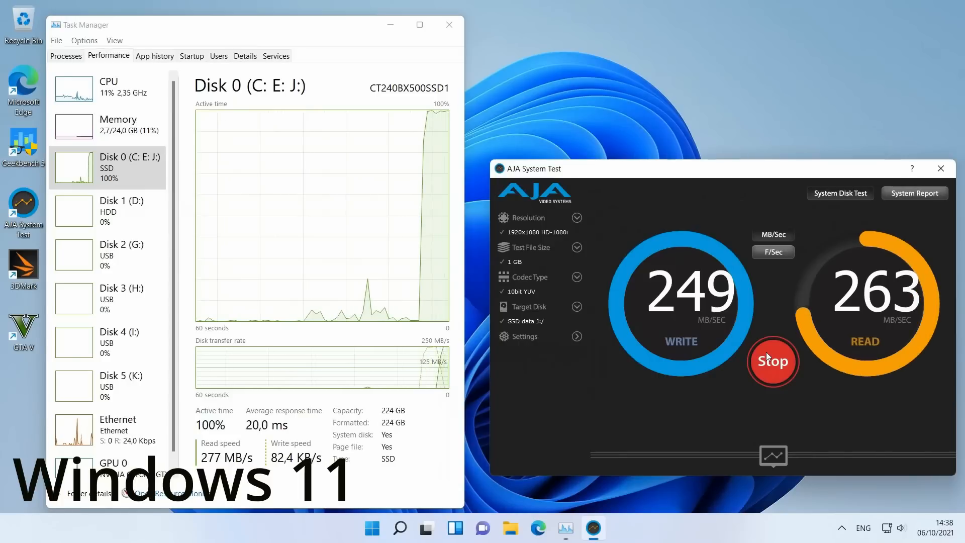
pyautogui.click(772, 360)
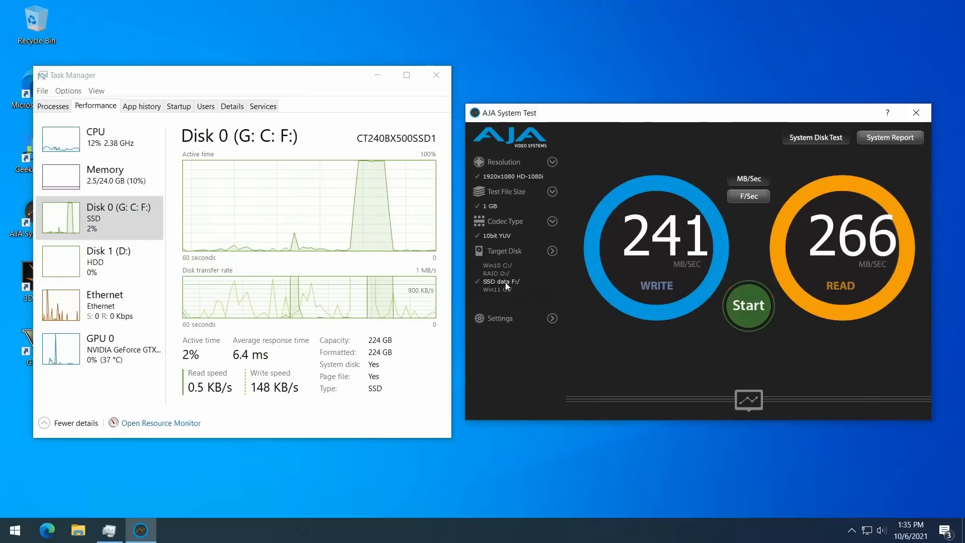
# - Watch Disk 1 in Task Manager and run the AJA test on RAID D: on both systems
pyautogui.click(99, 261)
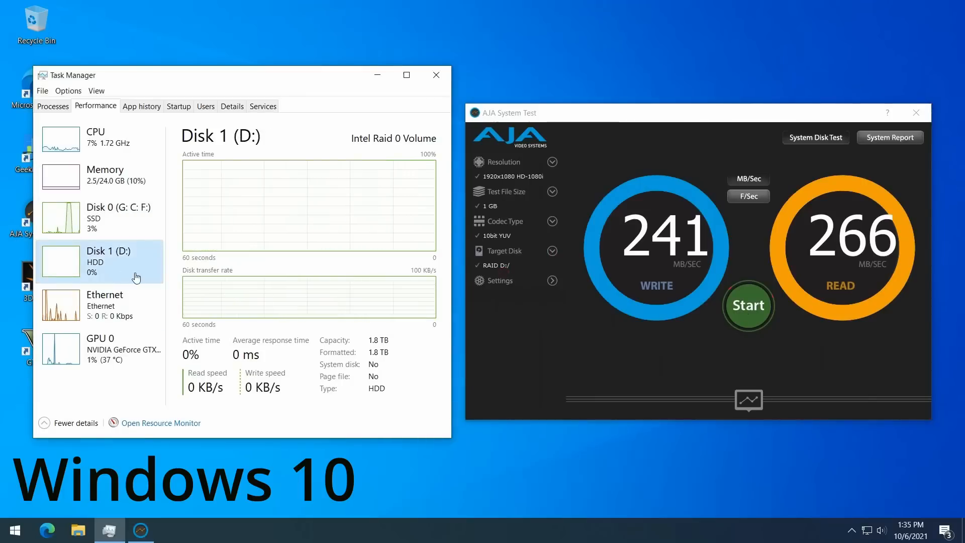
pyautogui.click(749, 305)
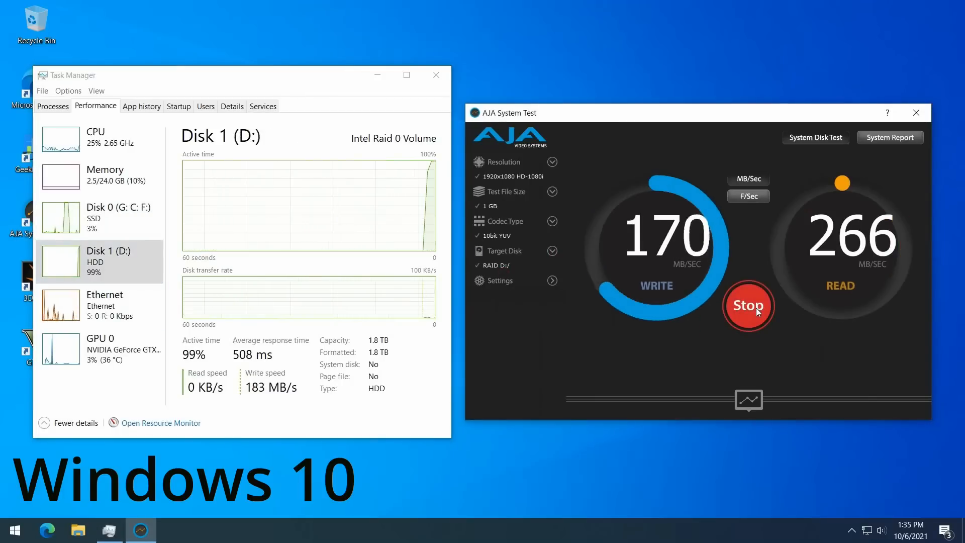
pyautogui.click(749, 307)
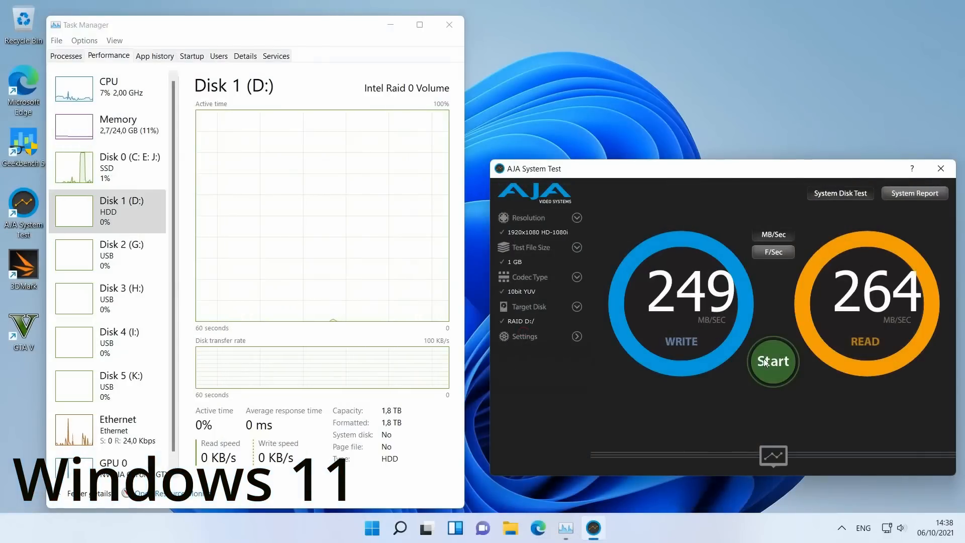
pyautogui.click(773, 361)
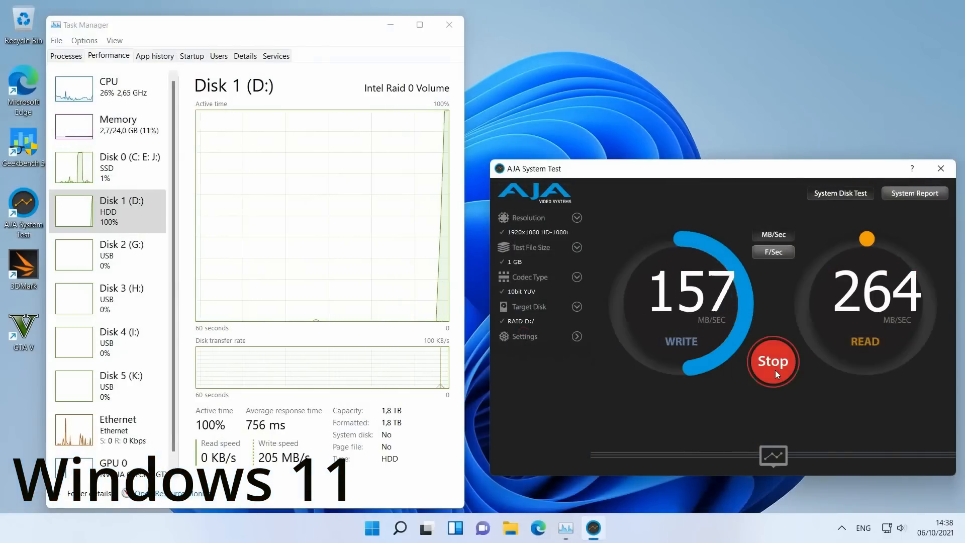
pyautogui.click(773, 362)
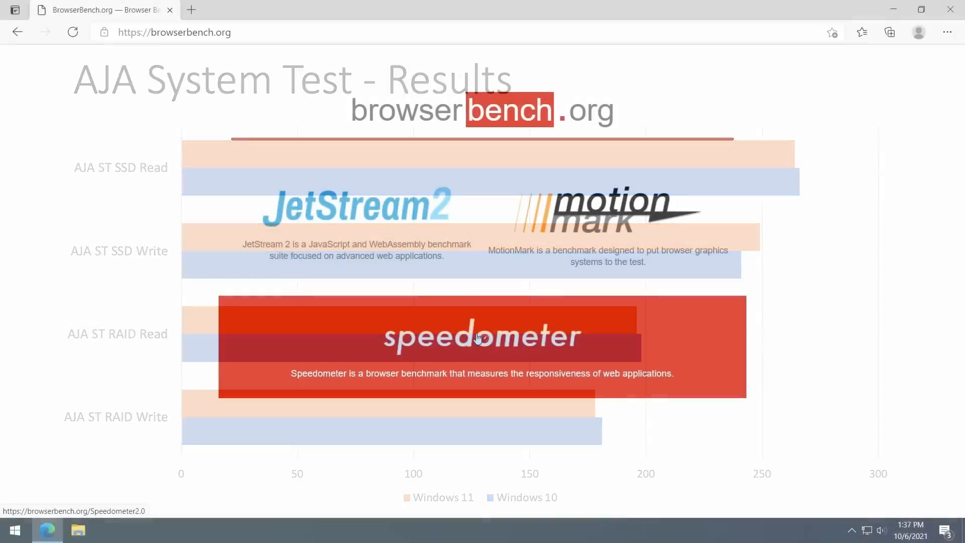
# - Open Speedometer 2.0 and start the browser benchmark on both Windows 10 and Windows 11
pyautogui.click(482, 336)
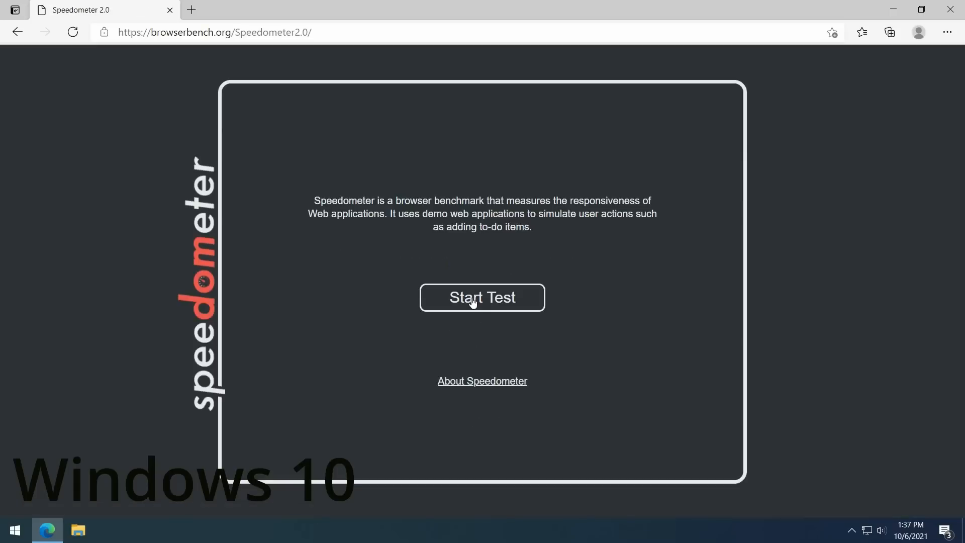
pyautogui.click(482, 297)
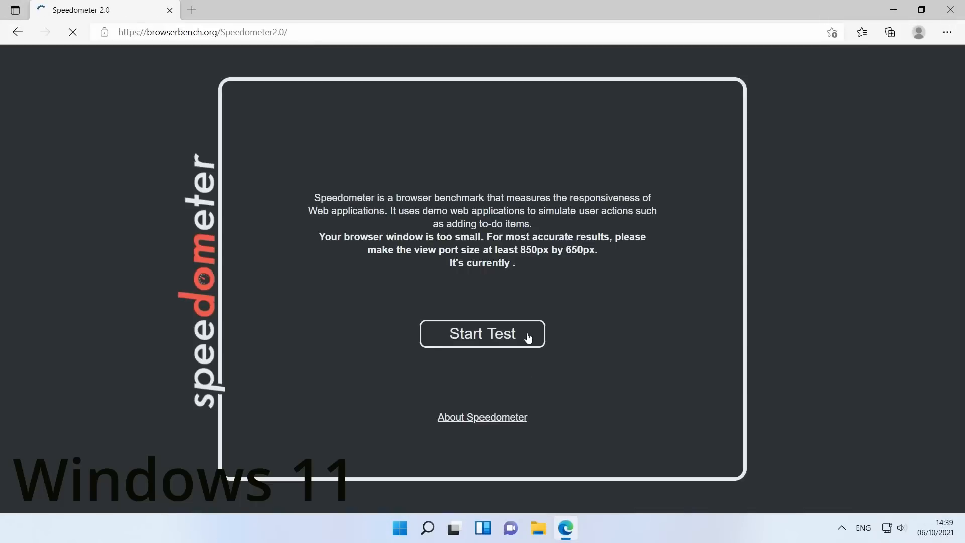
pyautogui.click(72, 32)
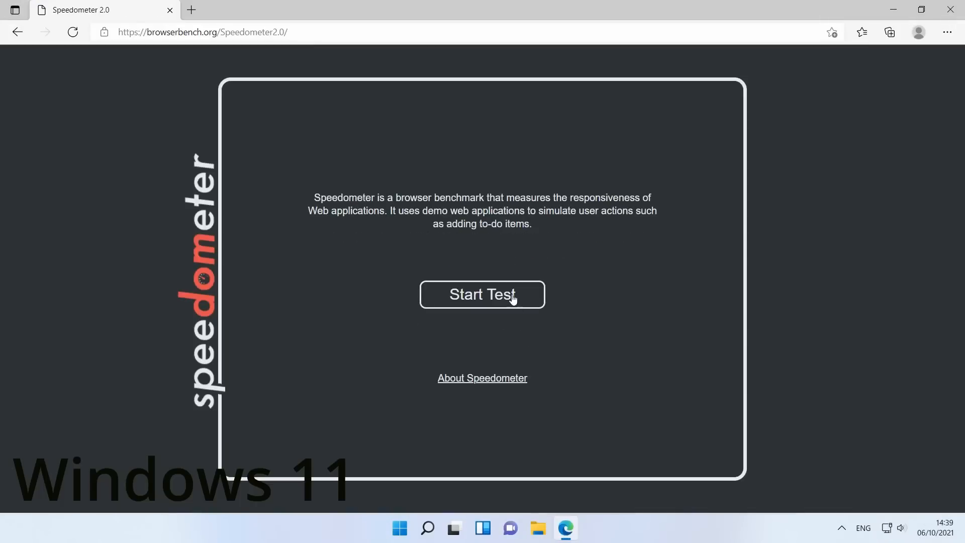
pyautogui.click(483, 294)
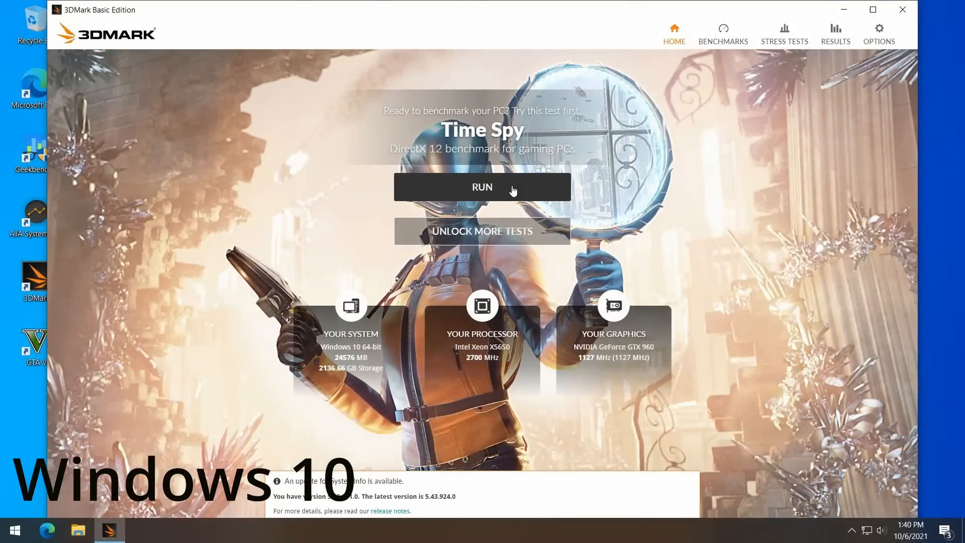
# - Run the Time Spy benchmark from the 3DMark Home tab
pyautogui.click(482, 187)
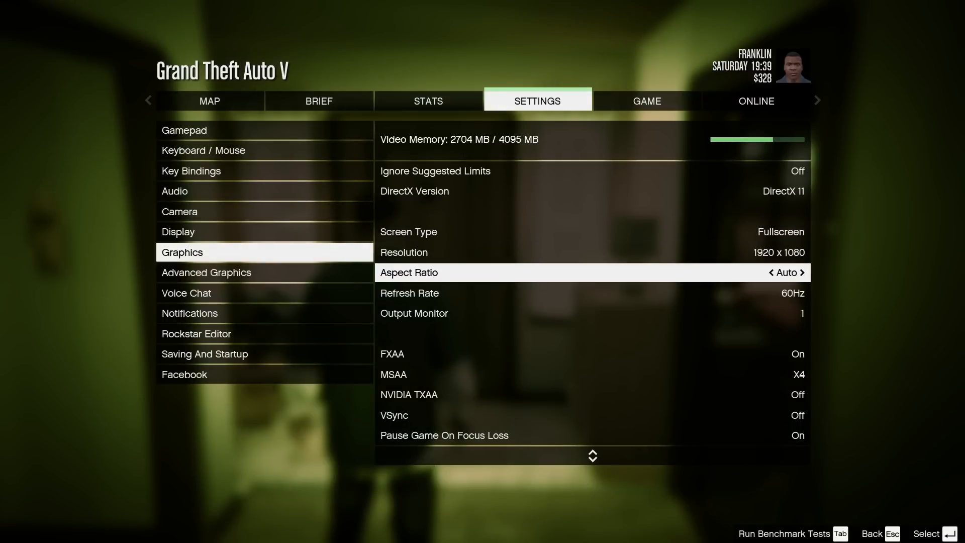
# - Scroll the Graphics settings and launch Run Benchmark Tests with Tab
pyautogui.scroll(-3)
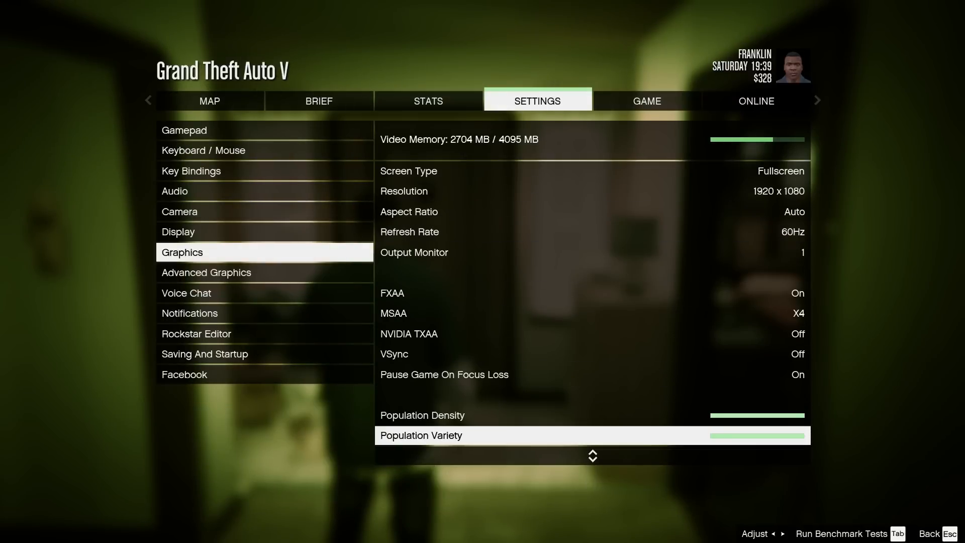
pyautogui.scroll(-3)
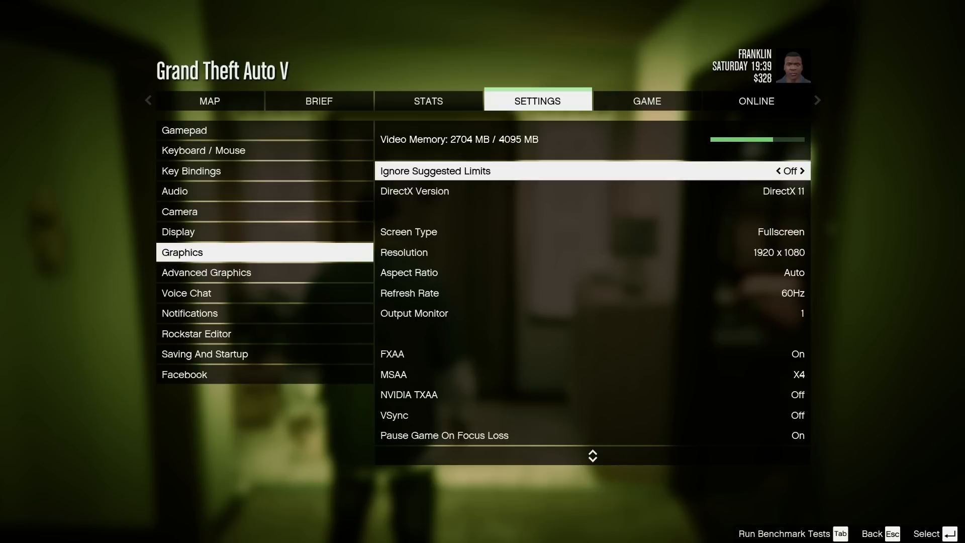
pyautogui.press('Tab')
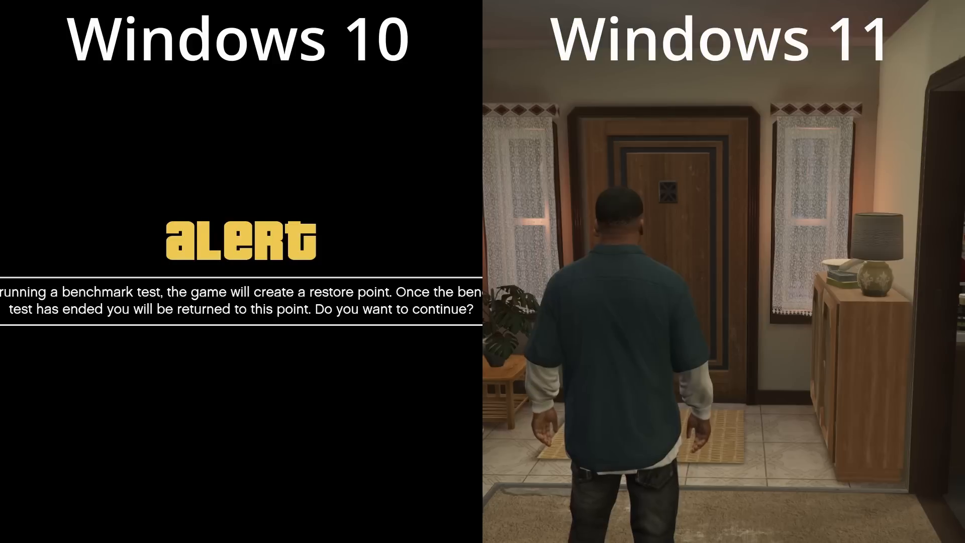